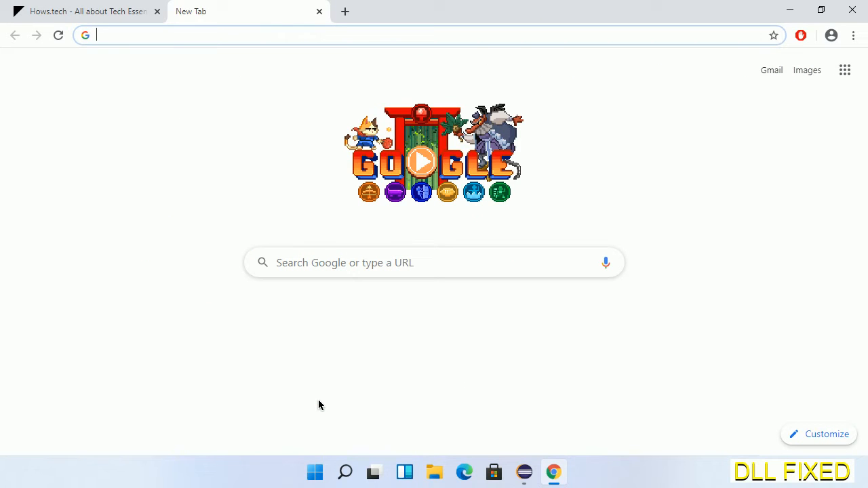
- Download EmojiDS.dll from the hows.tech page into Downloads and show it in its folder
click(57, 35)
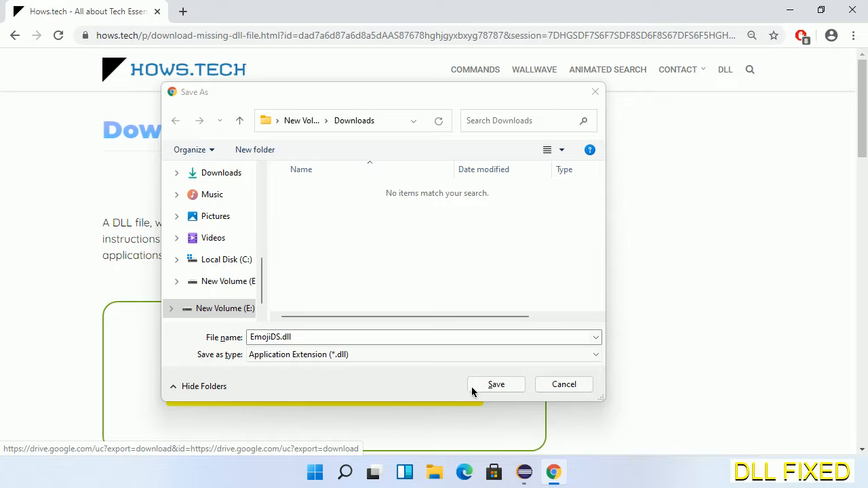
click(496, 384)
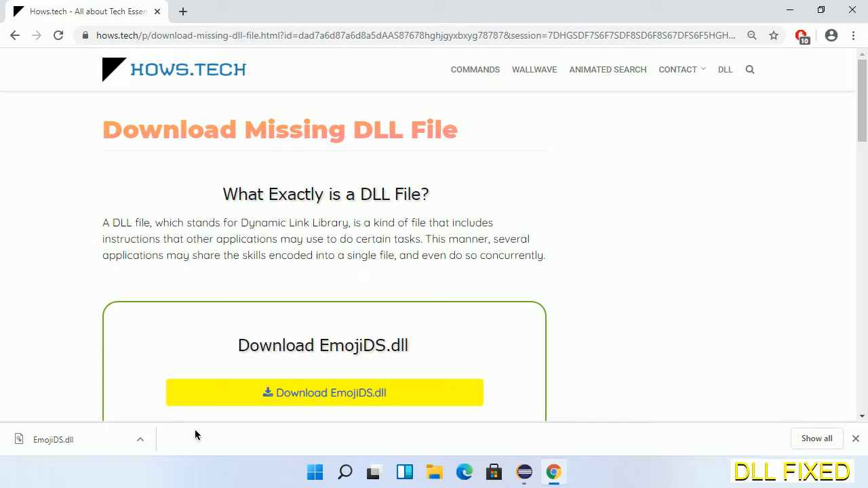
click(140, 439)
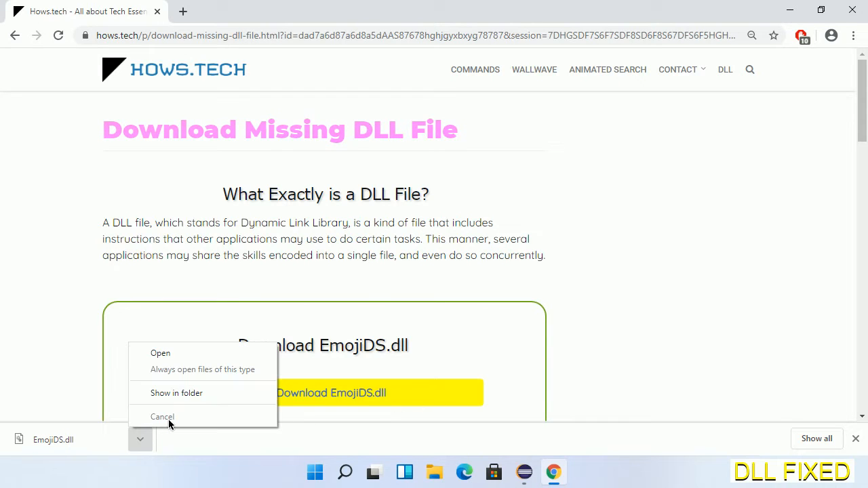
mouse_move(177, 393)
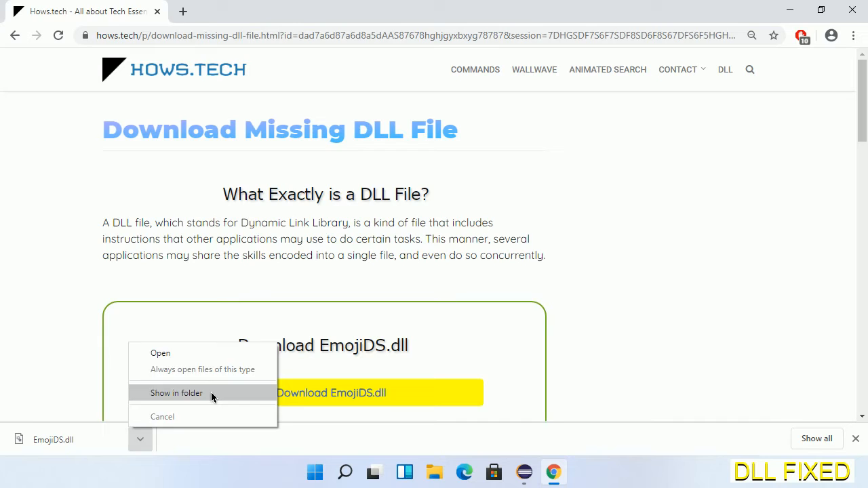
click(177, 393)
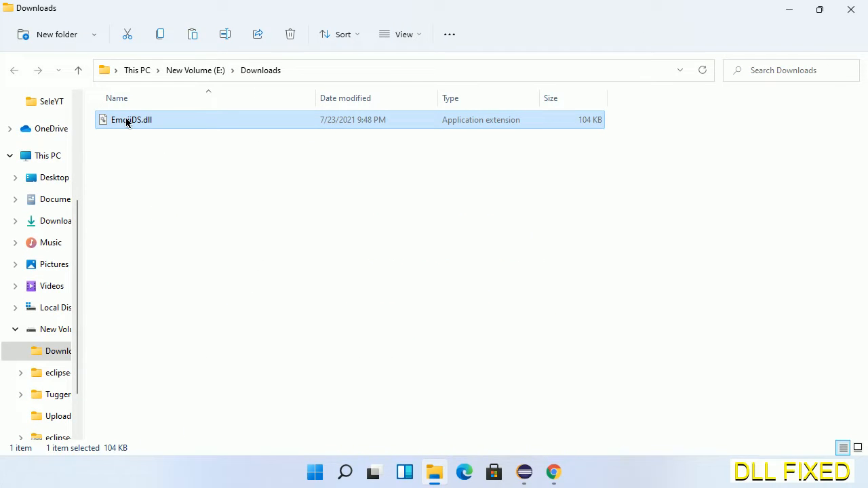
- Copy EmojiDS.dll from the Downloads folder via its context menu
right_click(131, 120)
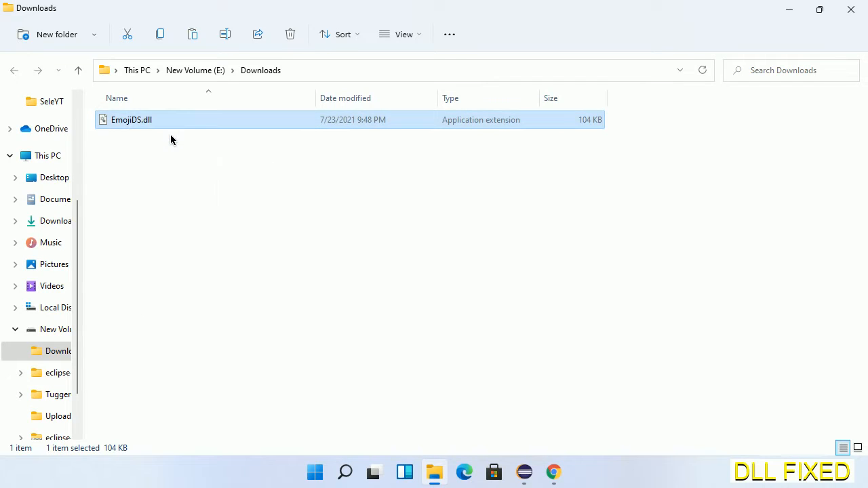
mouse_move(110, 150)
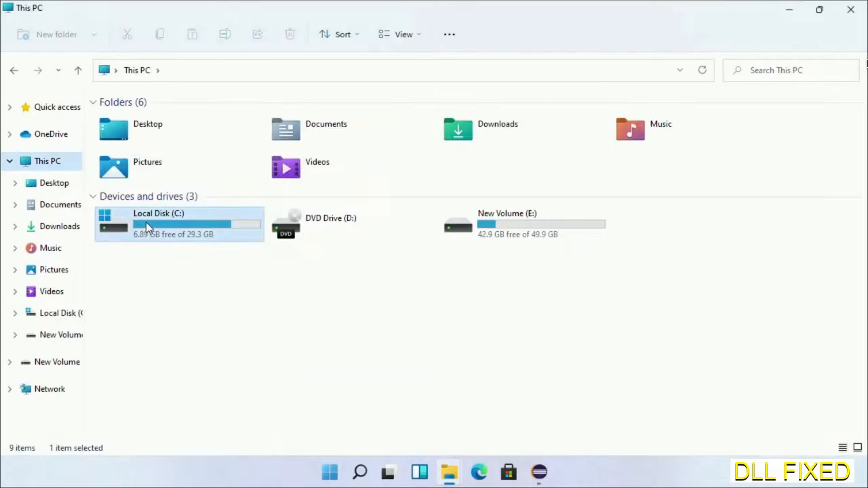
- Navigate to C:\Windows\System32 and paste EmojiDS.dll there
double_click(158, 224)
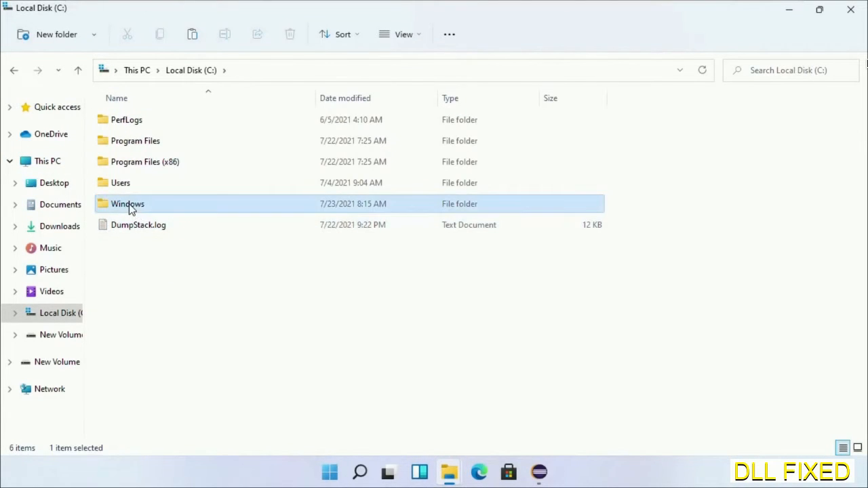
double_click(127, 203)
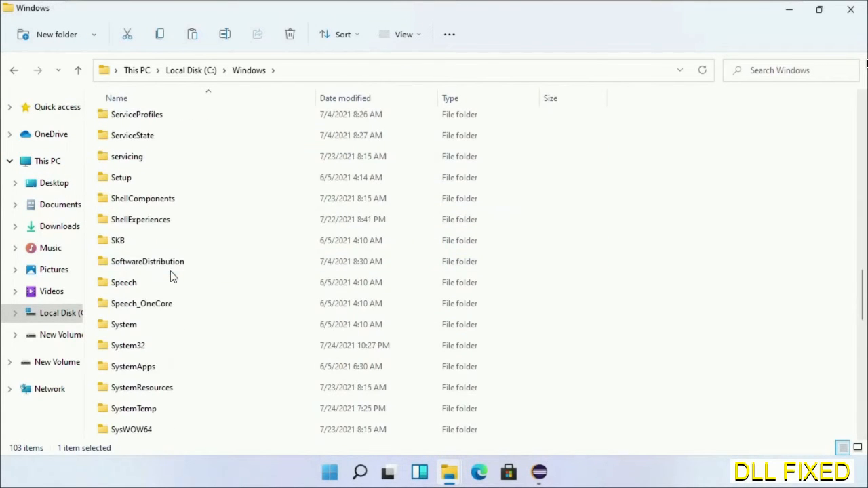
scroll(down, 3)
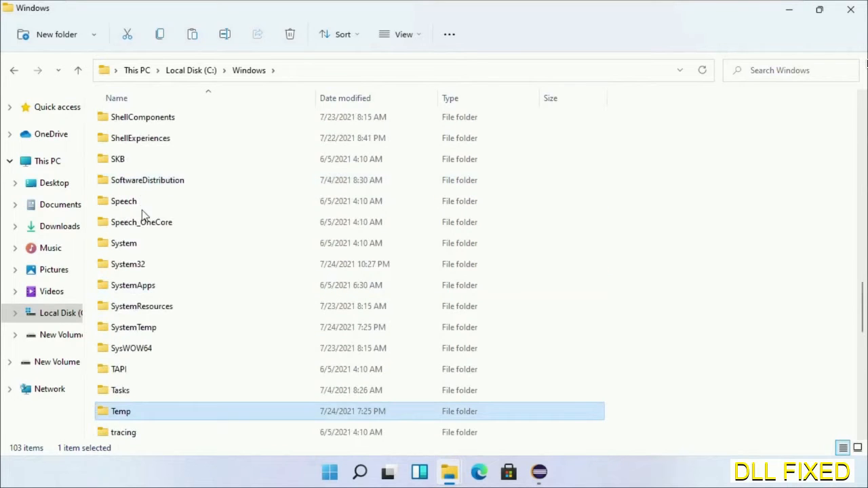
double_click(128, 264)
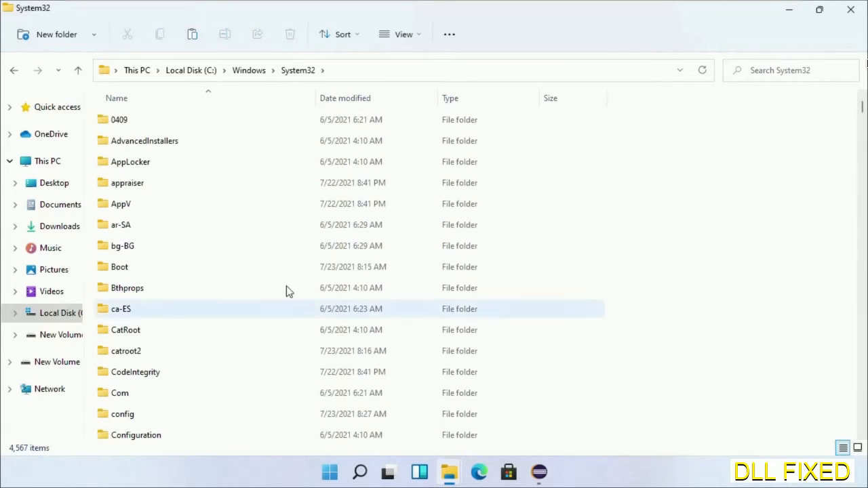
right_click(285, 291)
text(task)
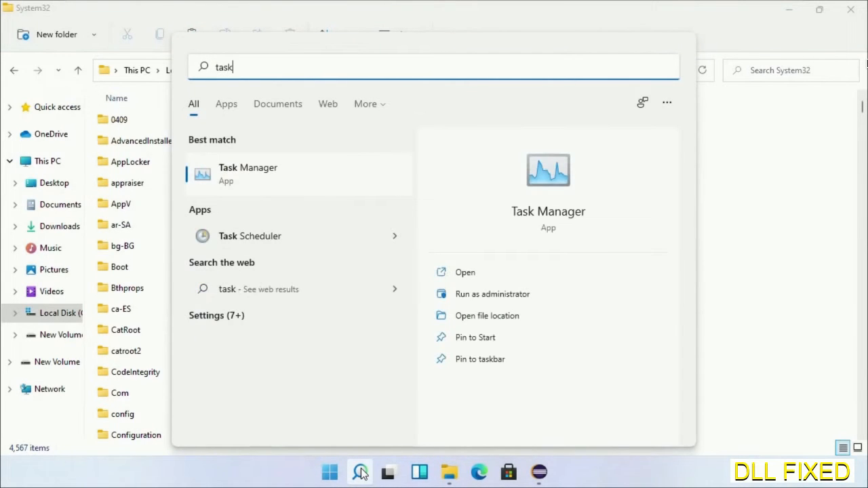
- Launch Task Manager as administrator and start a new task, browsing for the program
right_click(247, 173)
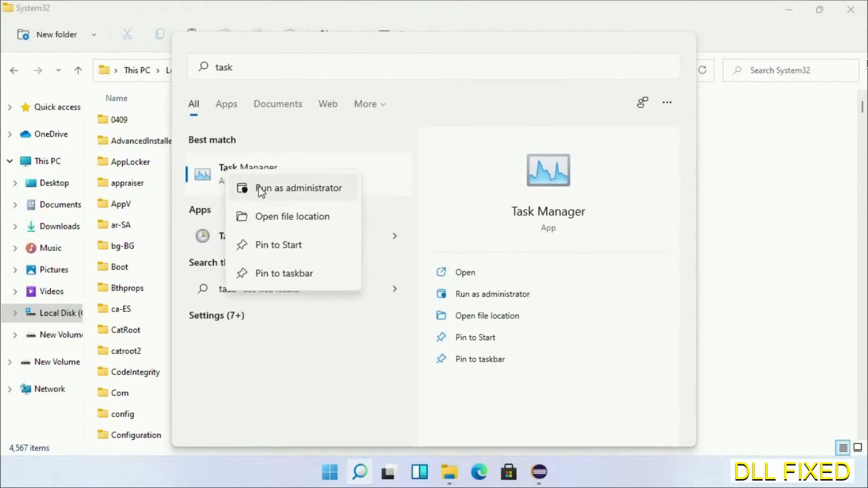
click(298, 188)
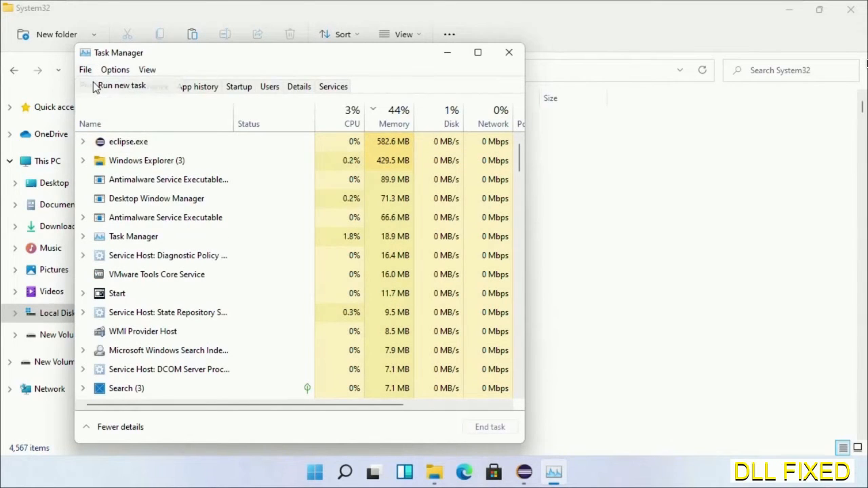
click(121, 85)
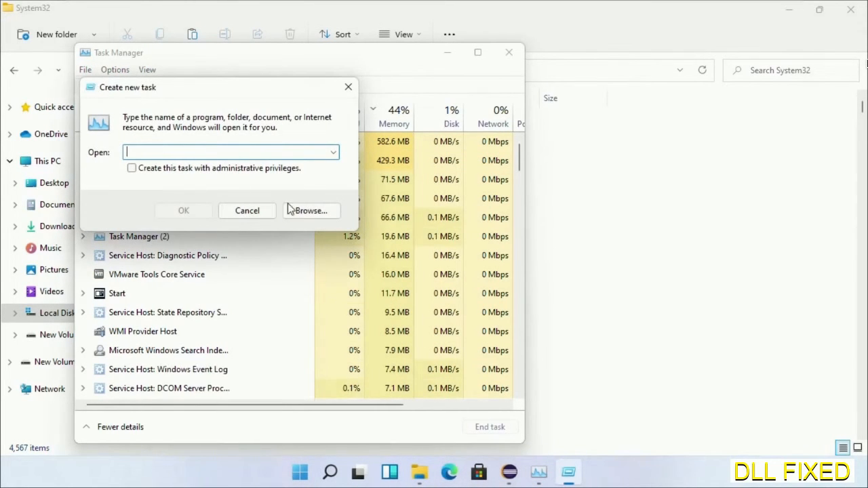
click(309, 210)
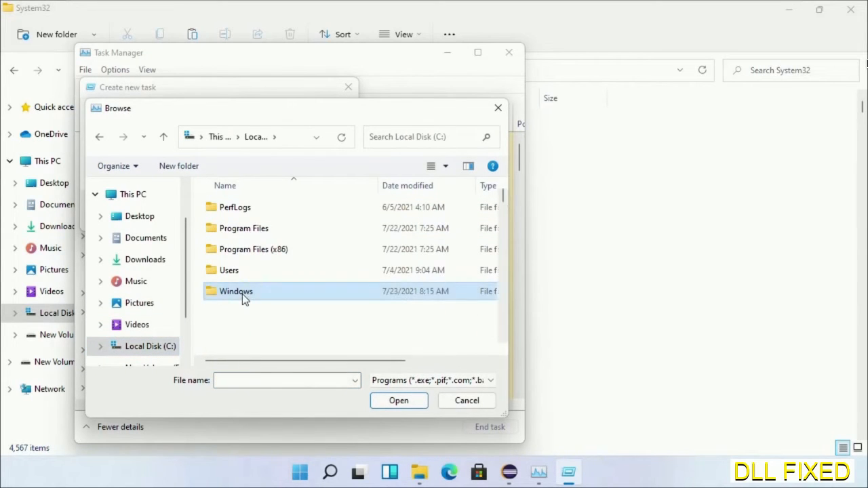
- Run C:\Windows\System32\cmd.exe with administrative privileges as the new task
double_click(237, 291)
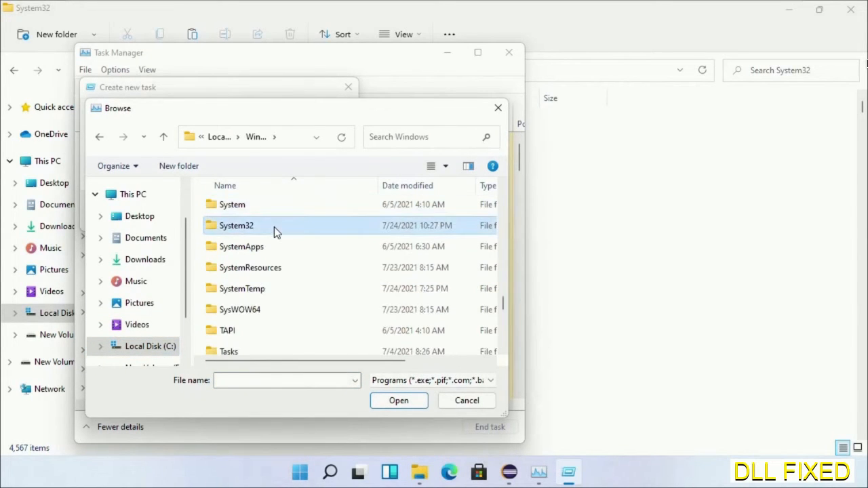
double_click(236, 225)
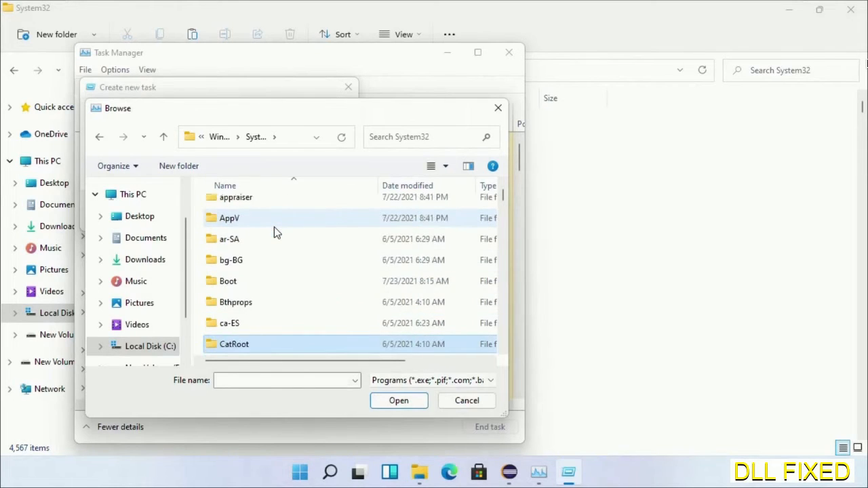
scroll(down, 3)
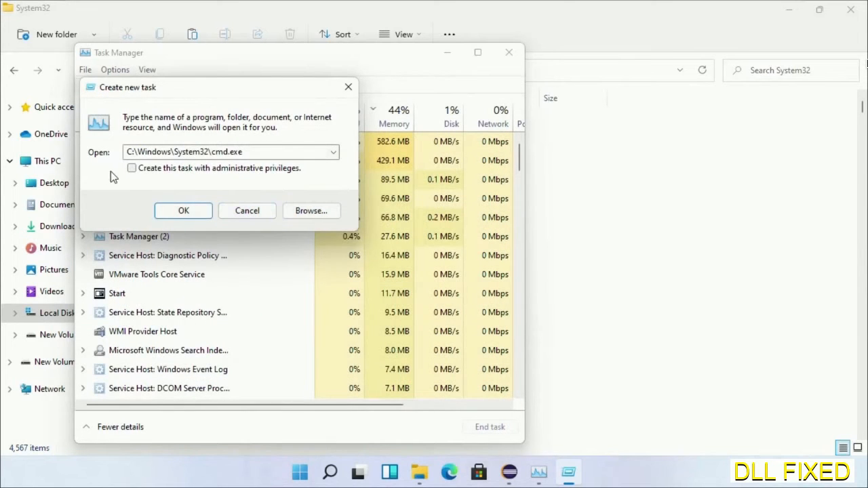
click(131, 168)
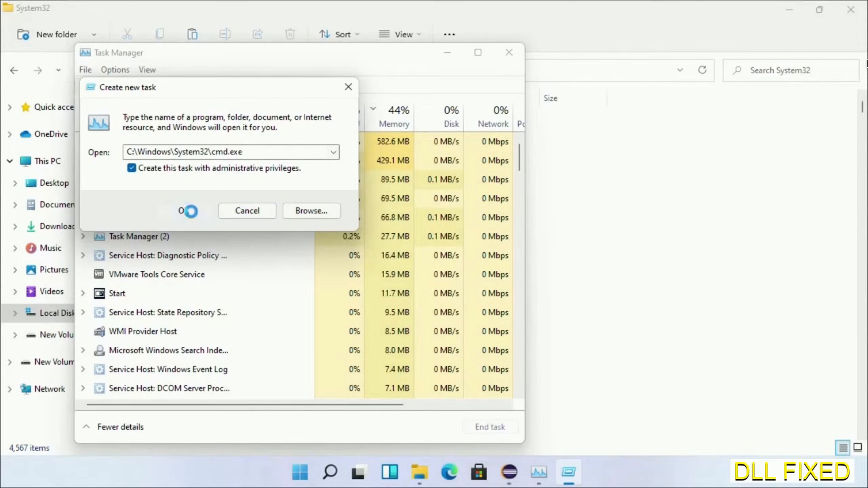
click(181, 211)
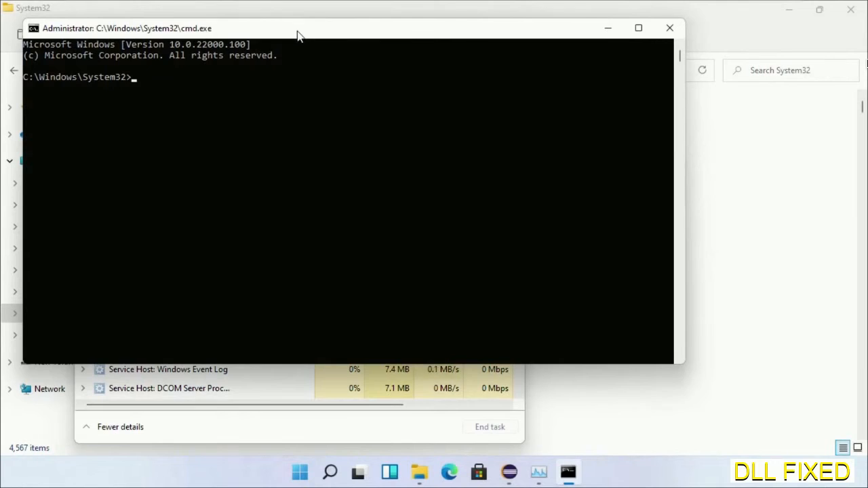
- Run chkdsk c: /f /r and answer Y to schedule the check at next restart
text(chkdsk c /f /r)
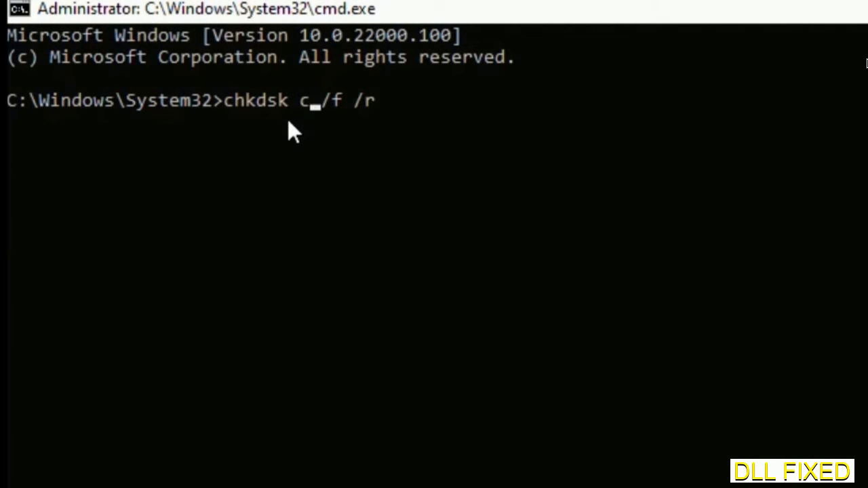
text(:)
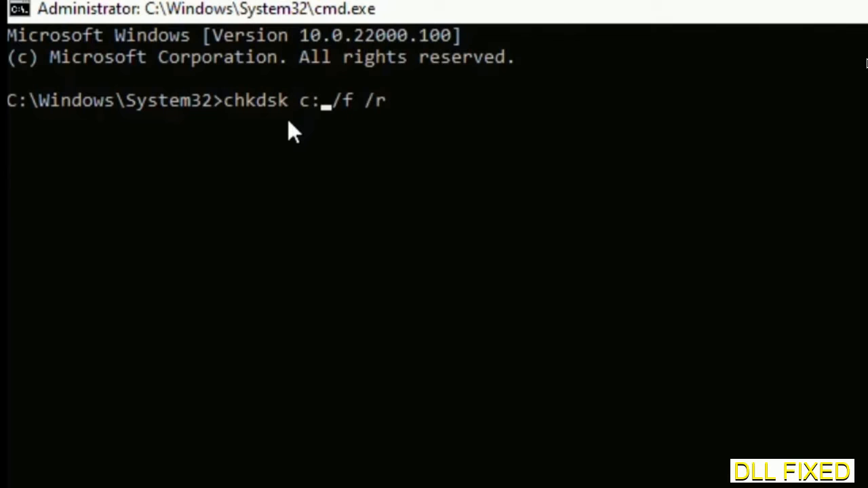
key(enter)
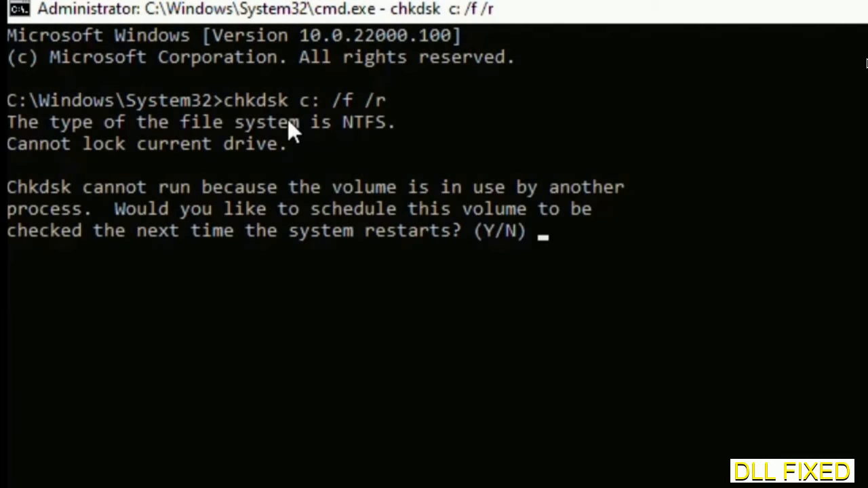
text(Y)
text(s)
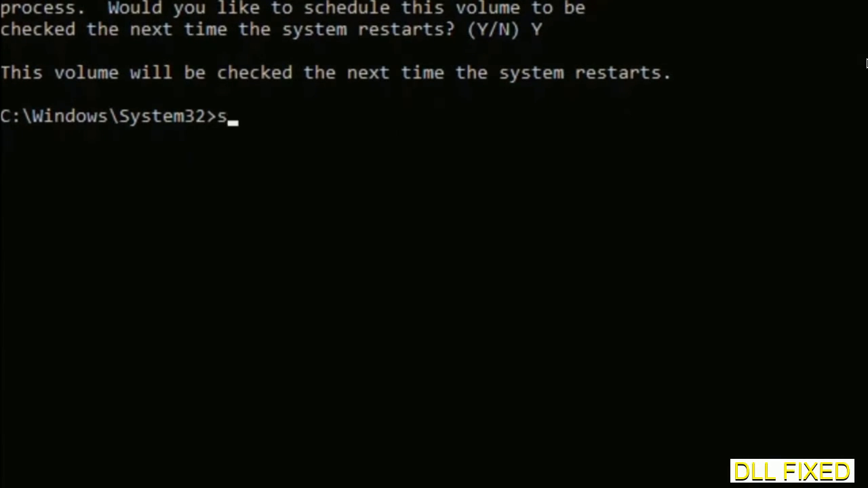
- Start the system file verification with sfc /scannow
text(fc /s)
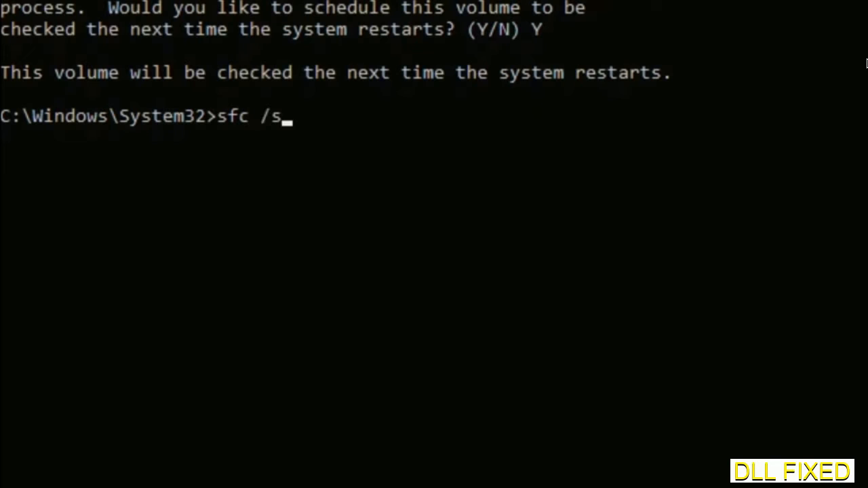
text(cannow)
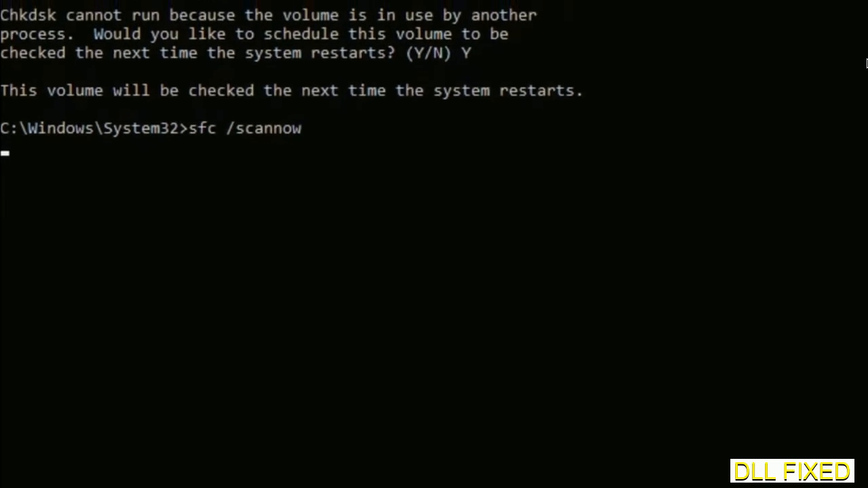
key(enter)
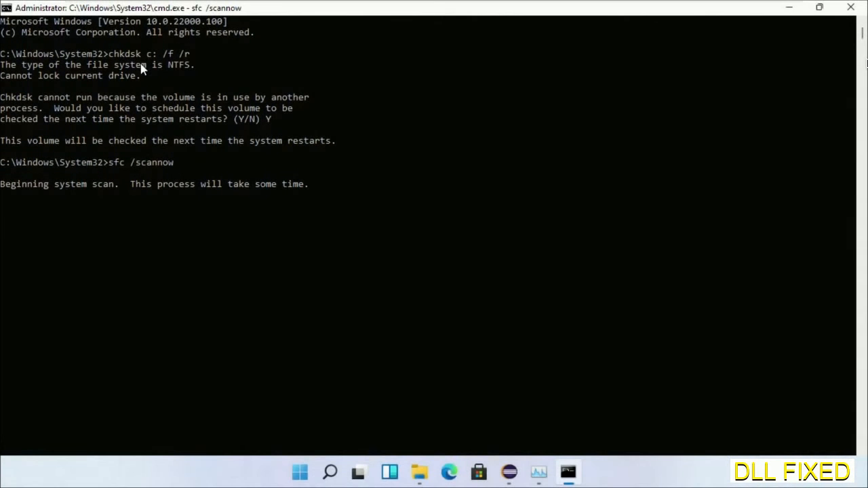
mouse_move(546, 454)
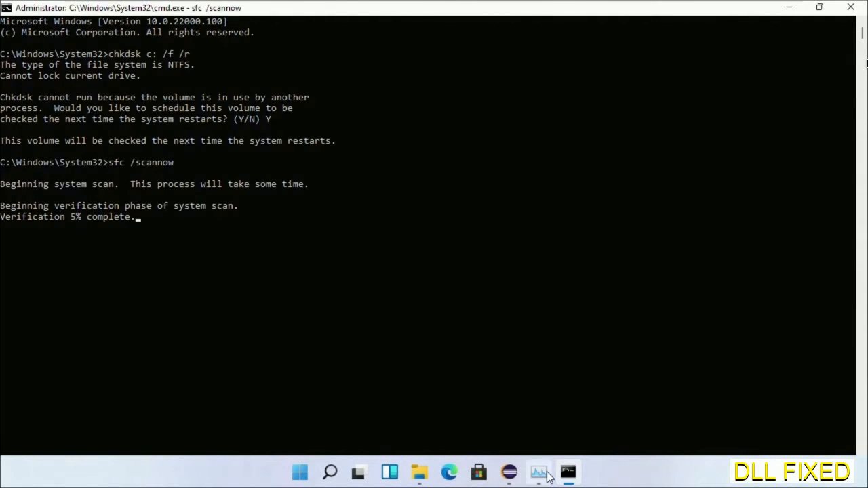
- From Task Manager's Run new task, launch a second administrator cmd.exe
click(538, 472)
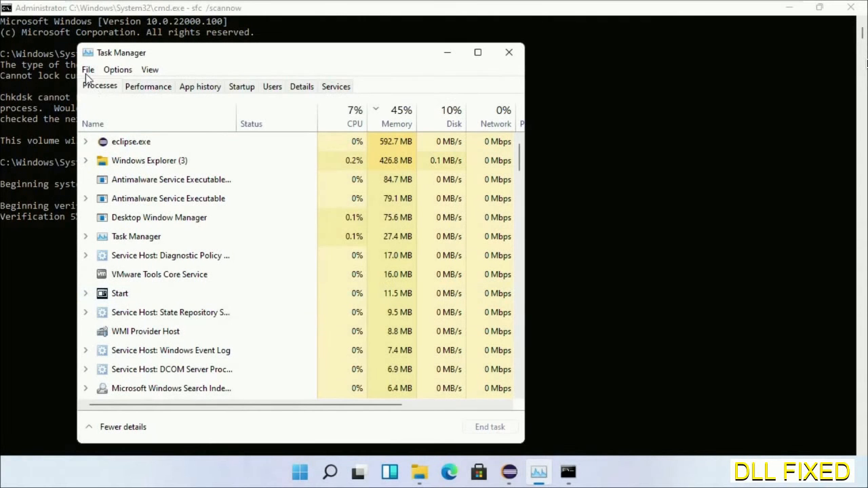
click(87, 69)
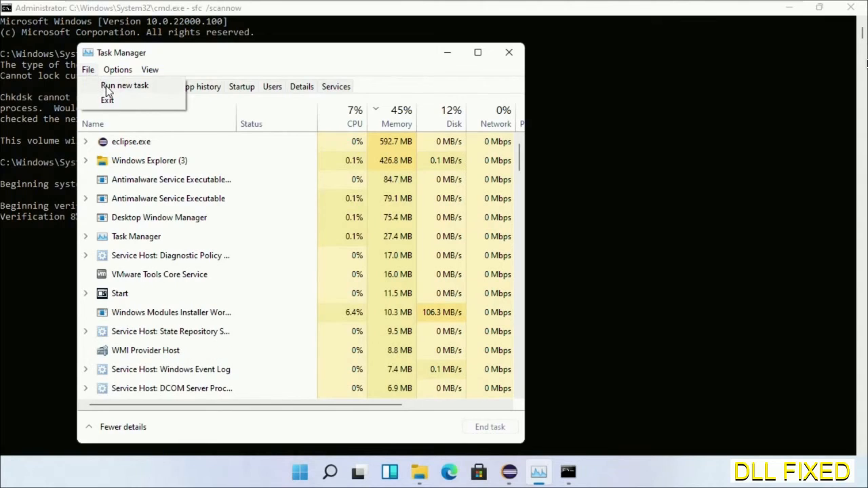
click(125, 85)
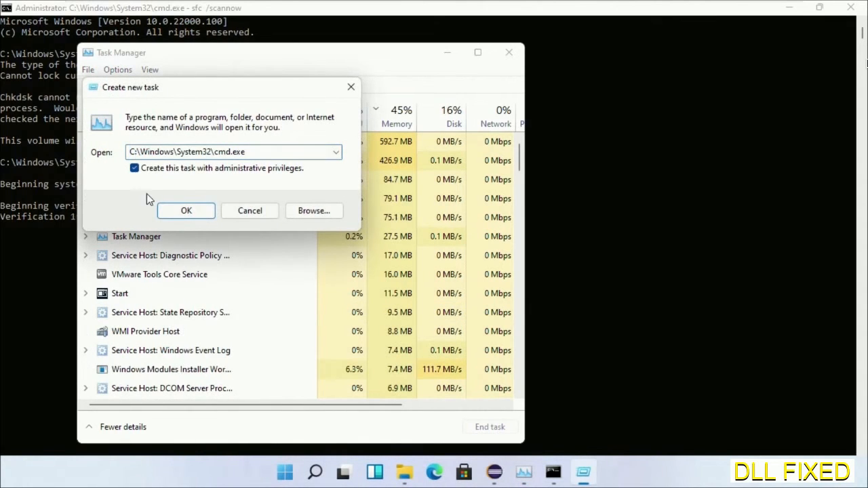
click(186, 210)
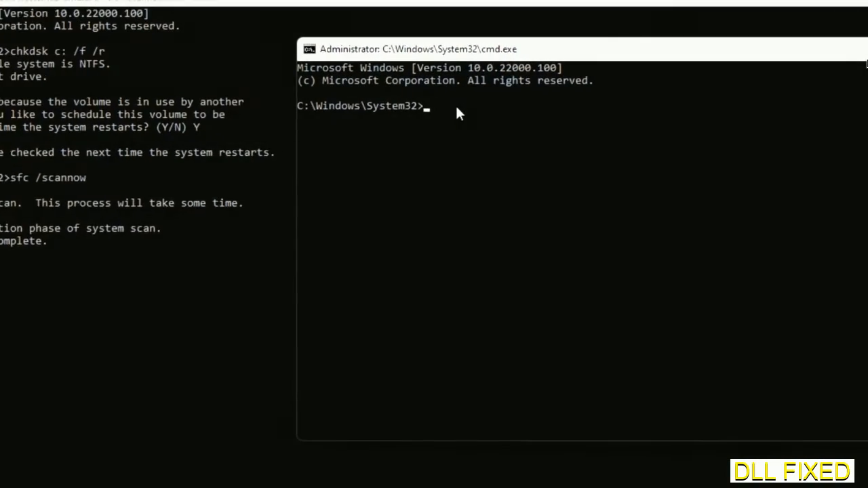
- Enter regsvr32 "C:\Windows\System32\myMissingDllFile.dll" and select the placeholder name for replacement
text(regsvr32 "C:\Windows\System32\myMissingDllFile.dll")
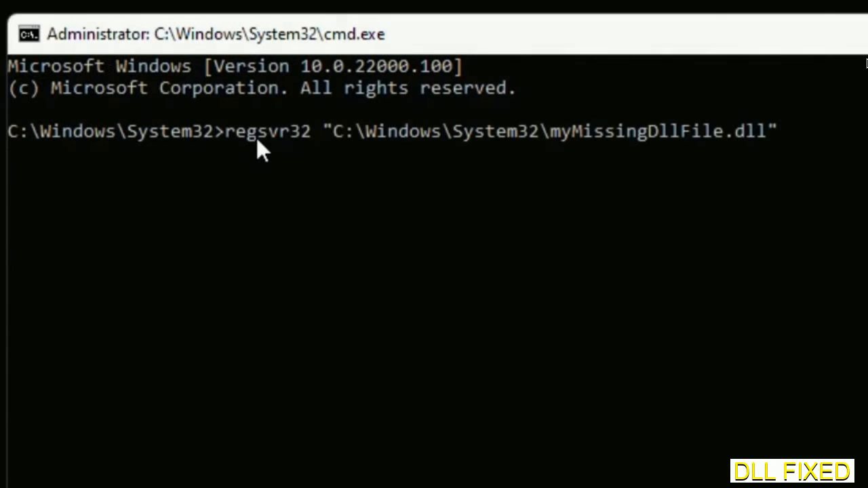
mouse_move(557, 147)
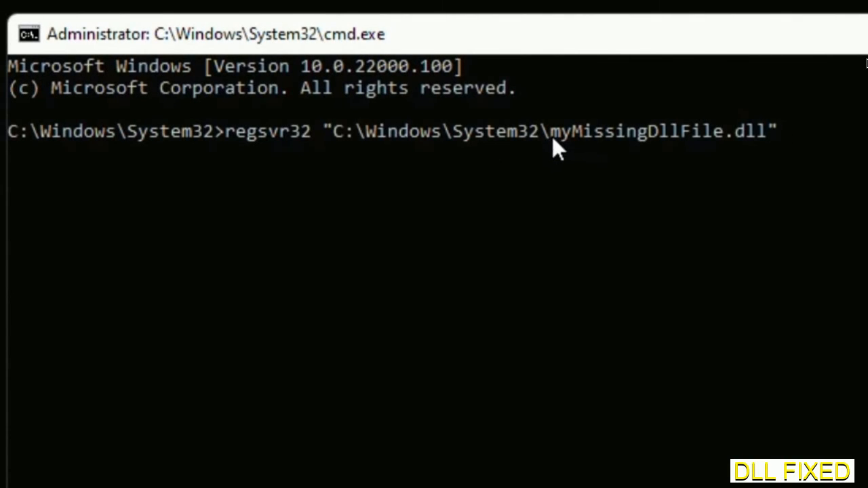
double_click(560, 131)
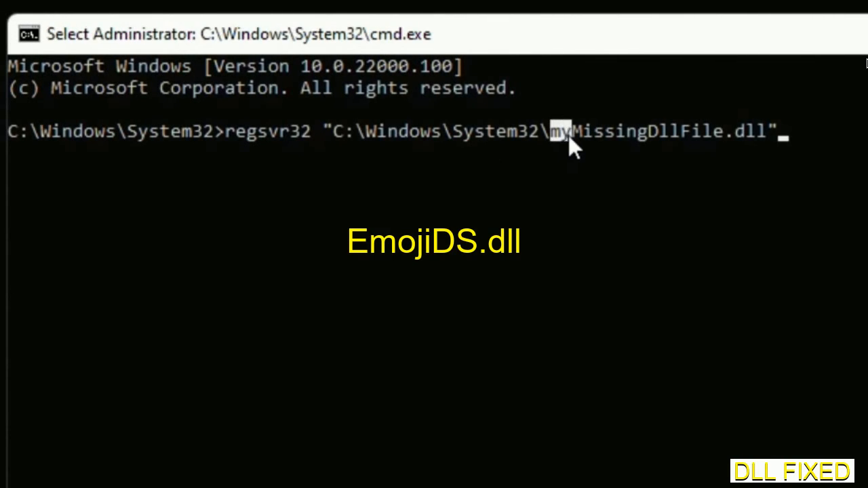
drag(553, 131, 767, 131)
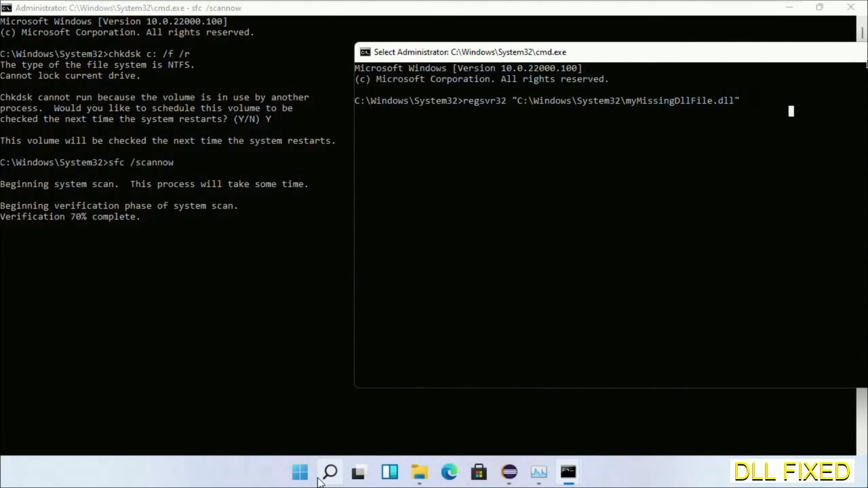
click(330, 472)
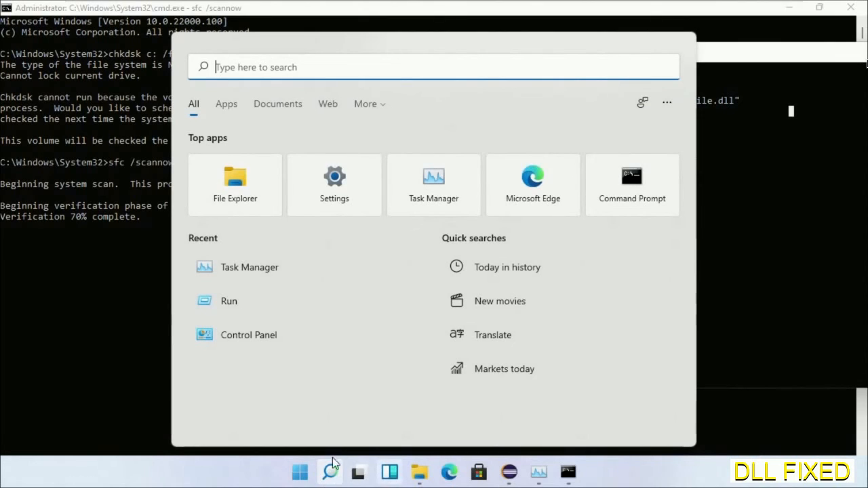